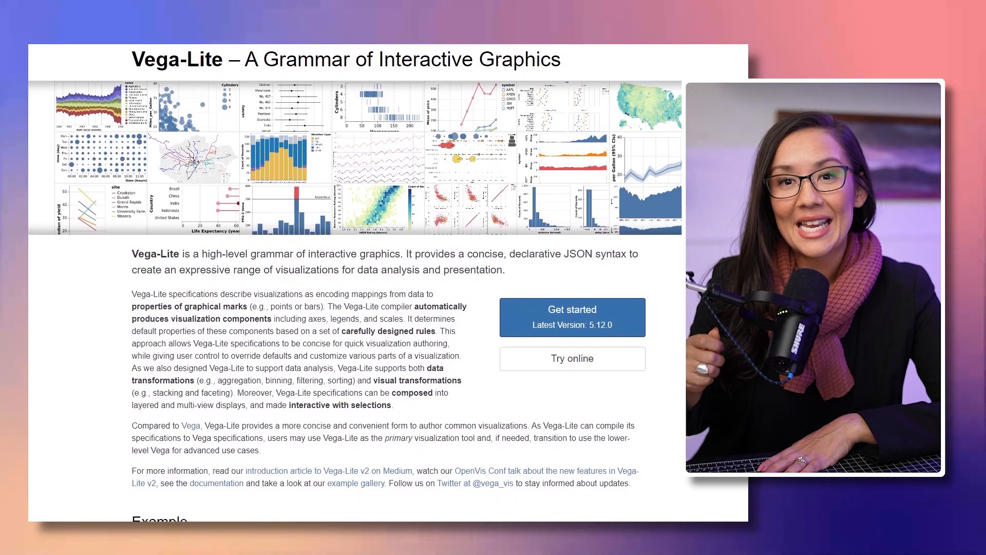
Run the vl.markPoint() cell to plot grades per student coloured by subject, then highlight markPoint.
scroll(down, 3)
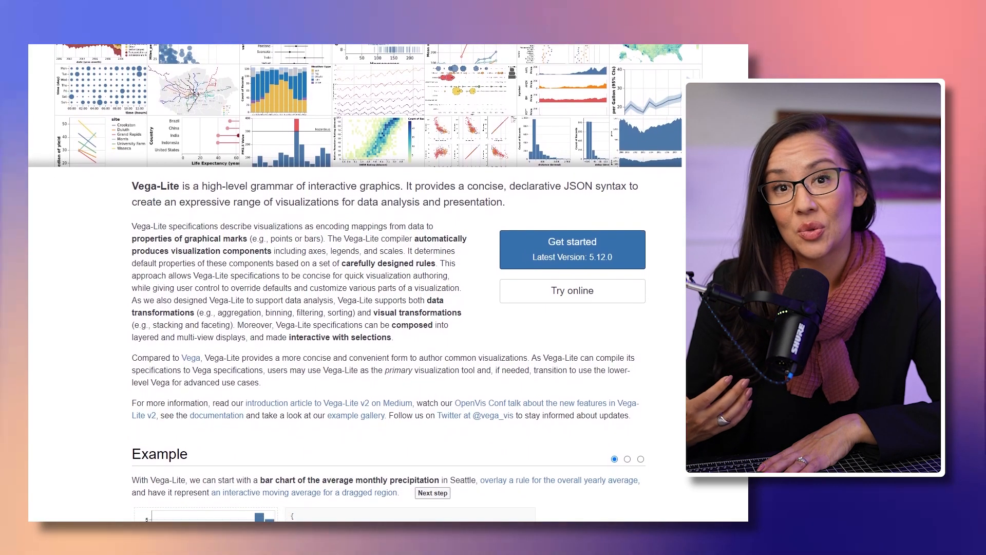
scroll(down, 3)
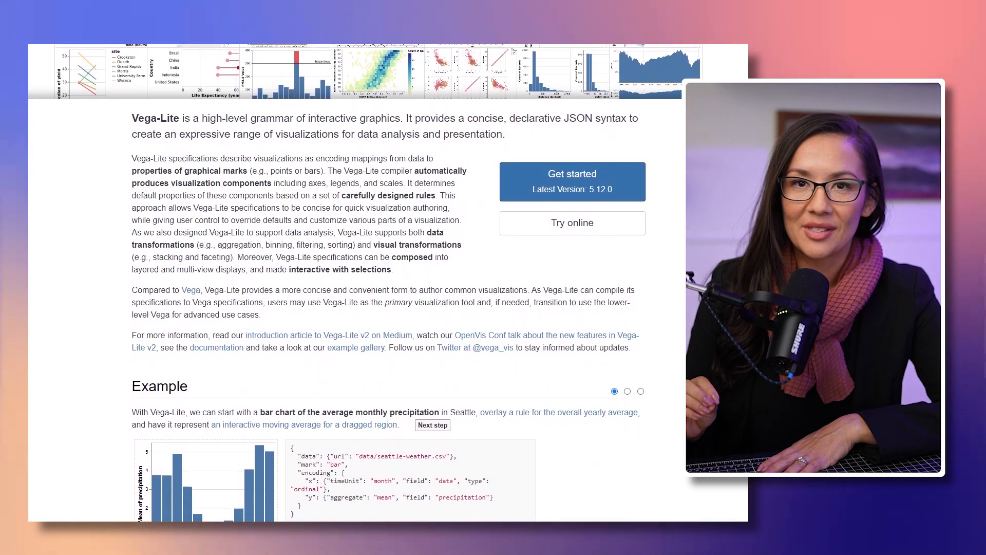
scroll(down, 3)
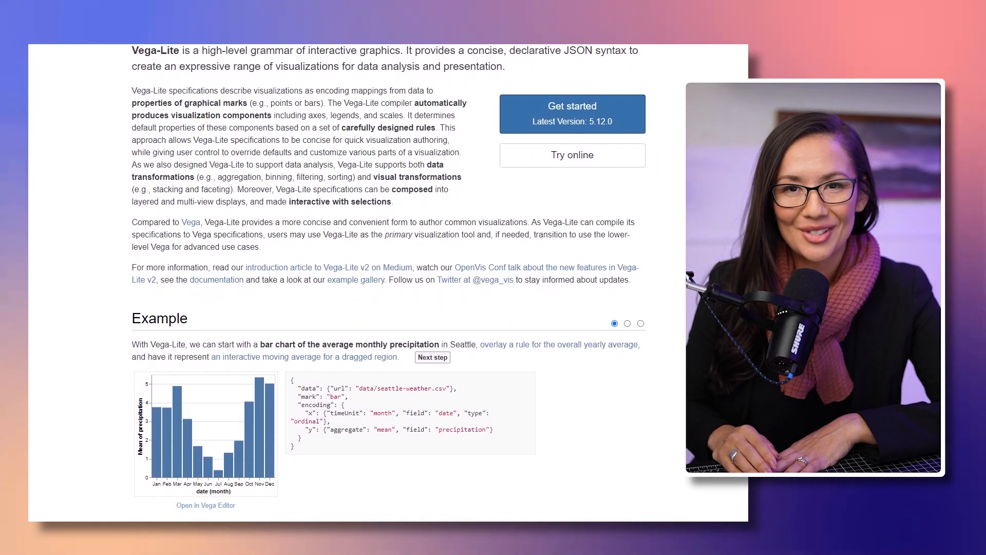
scroll(down, 3)
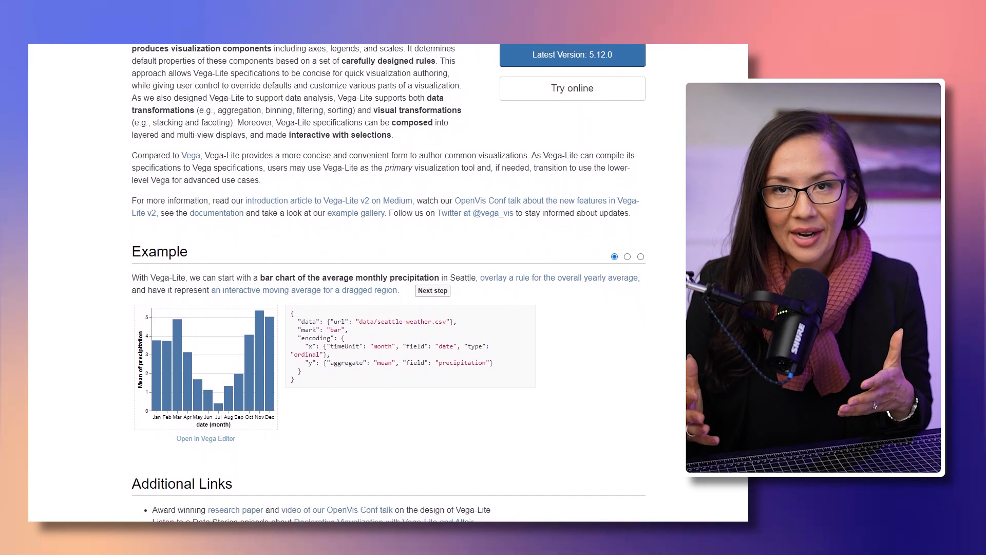
scroll(down, 3)
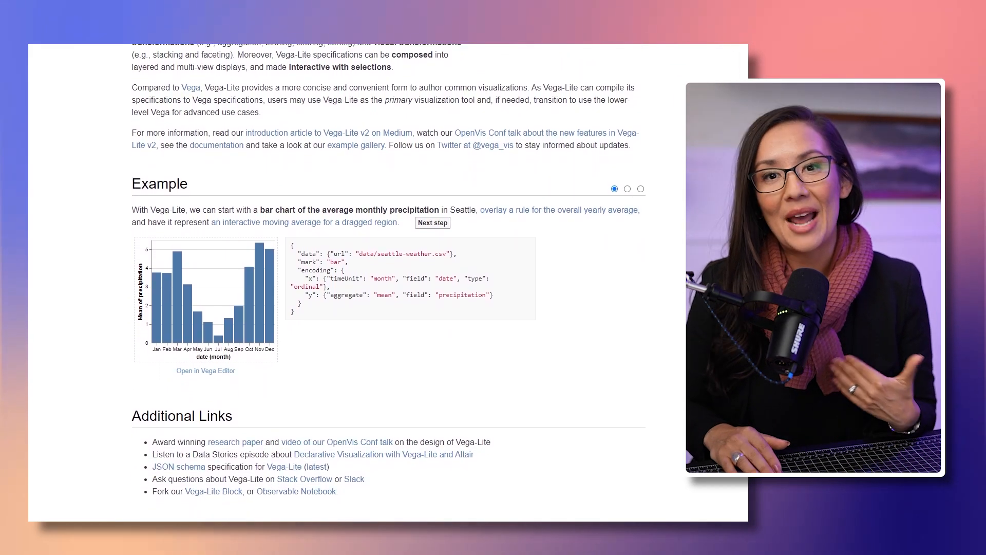
scroll(down, 3)
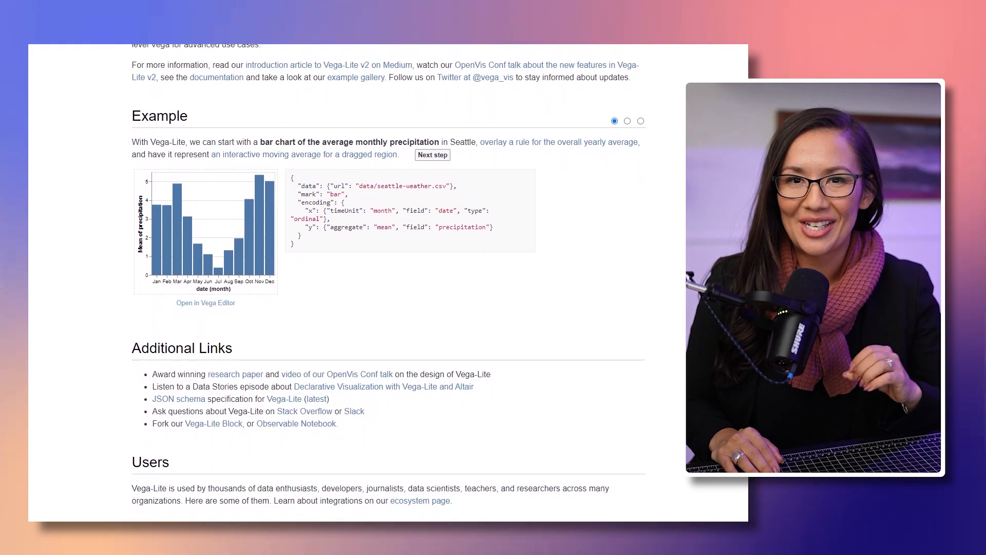
scroll(down, 3)
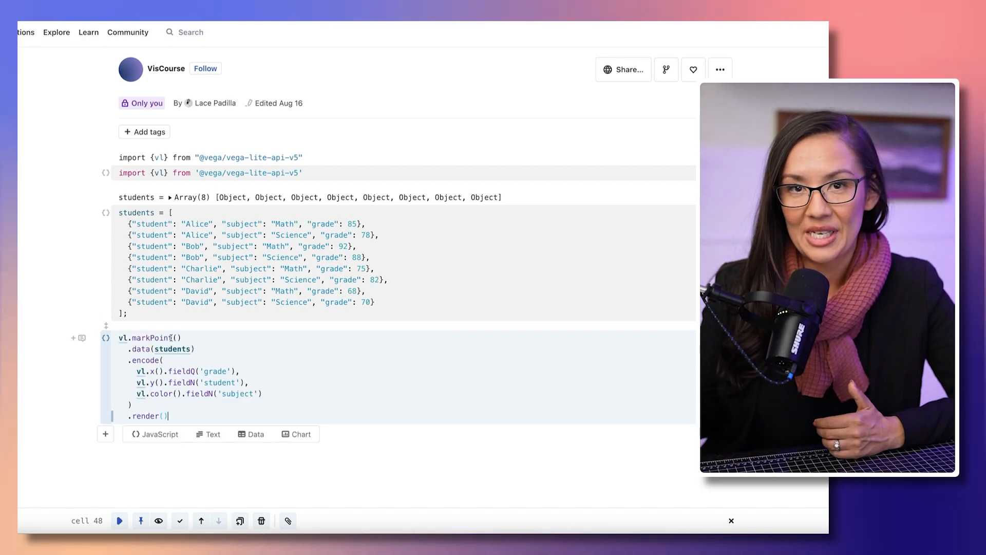
click(119, 521)
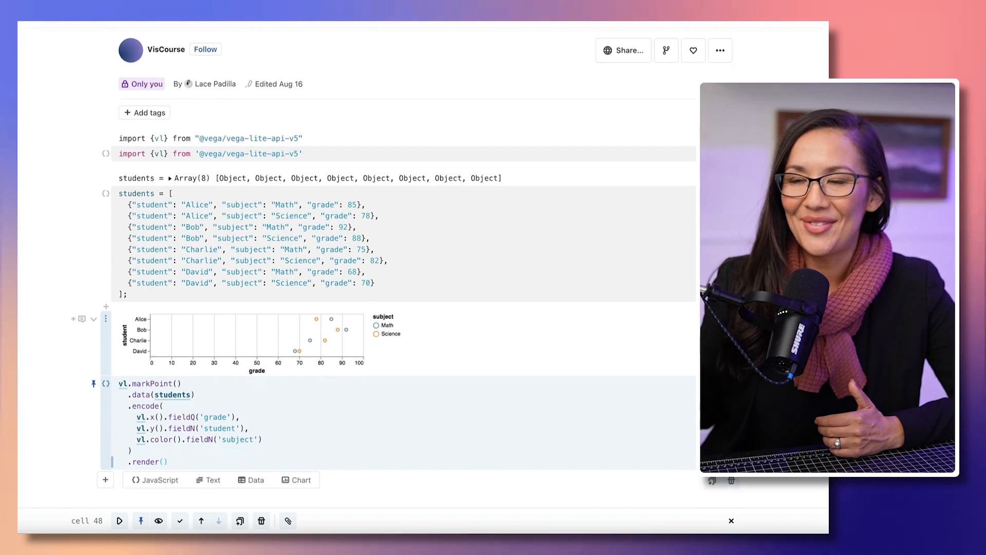
scroll(down, 3)
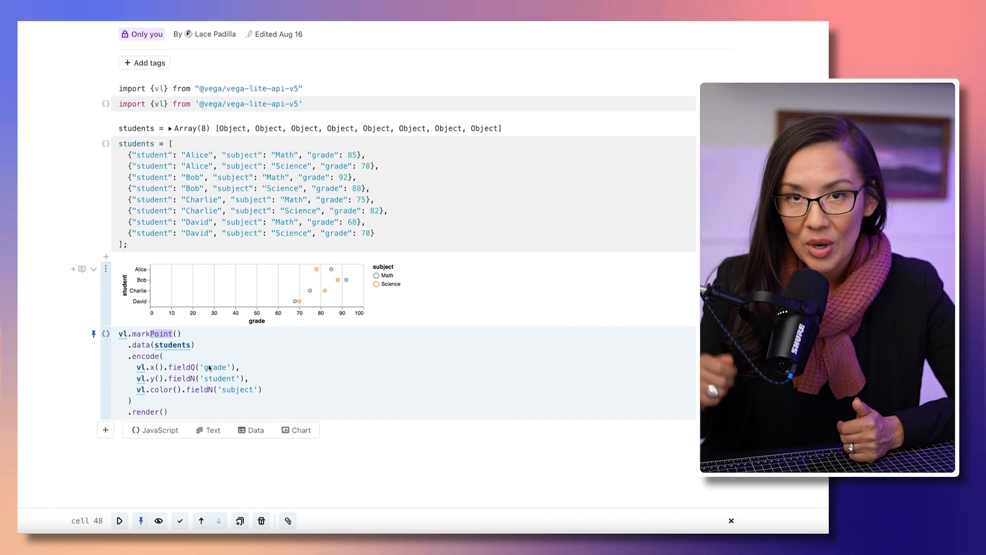
double_click(172, 344)
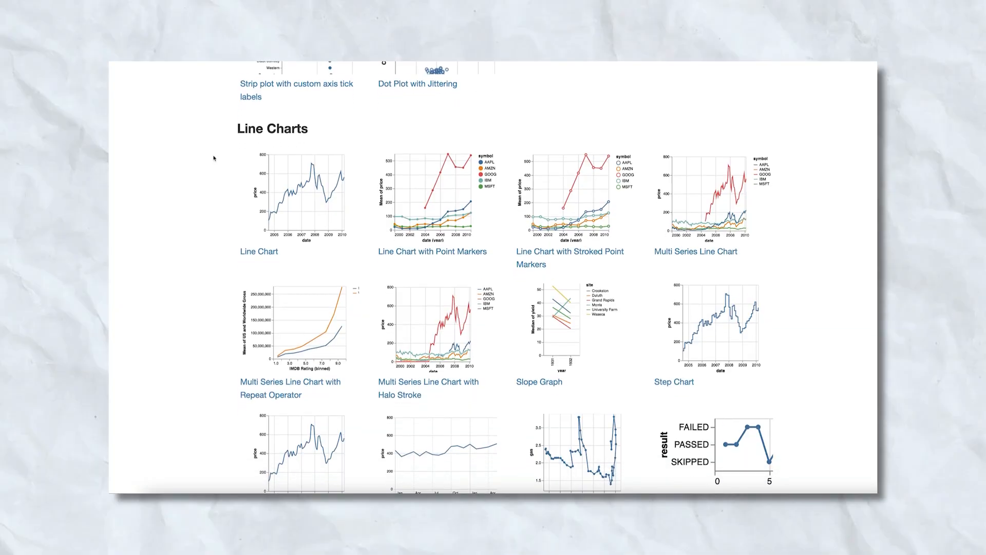
scroll(down, 3)
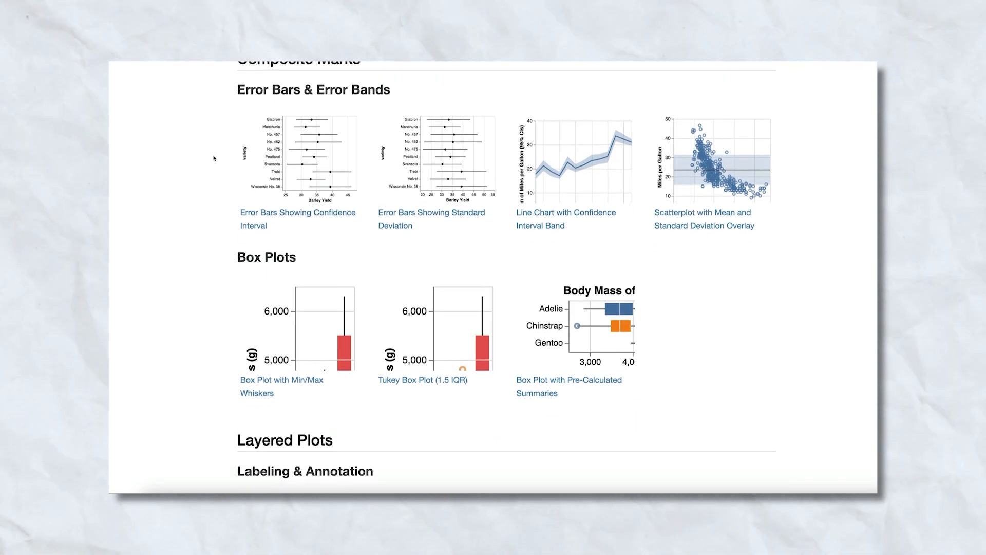